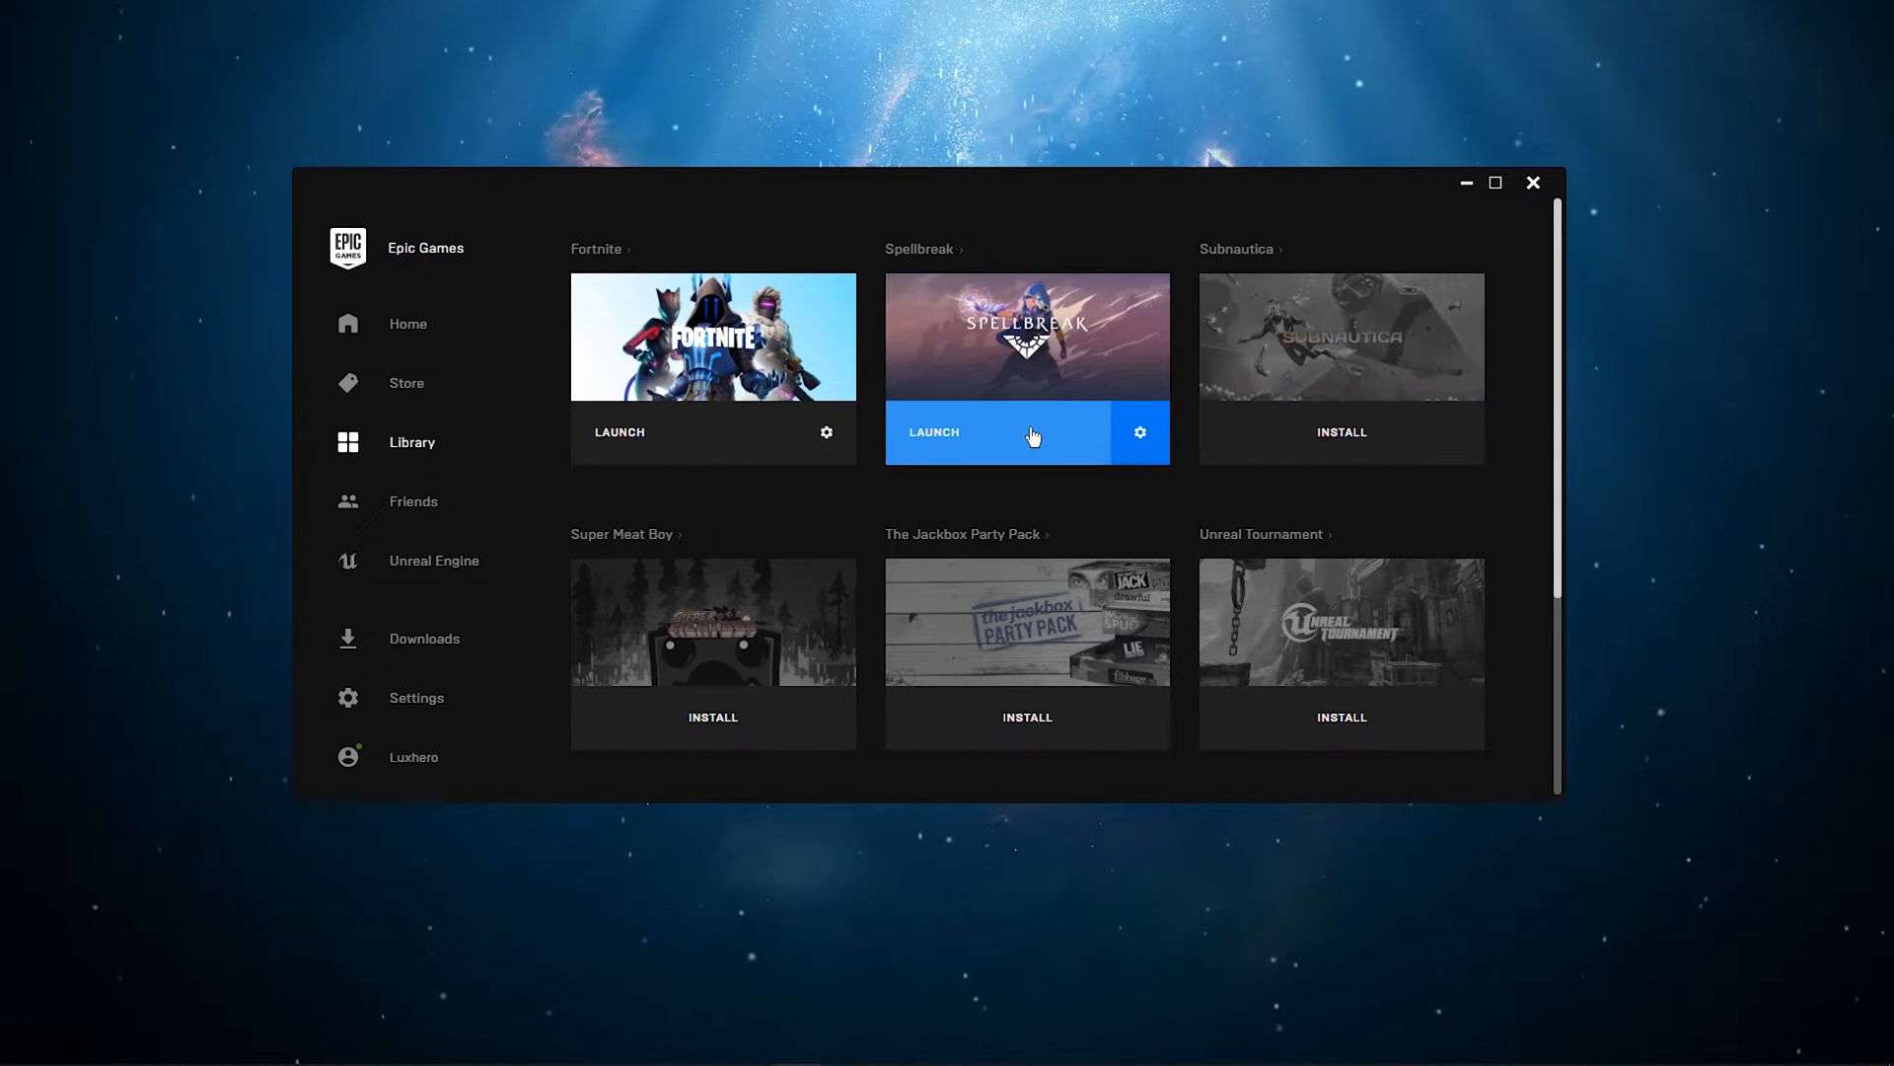
pyautogui.moveTo(1064, 356)
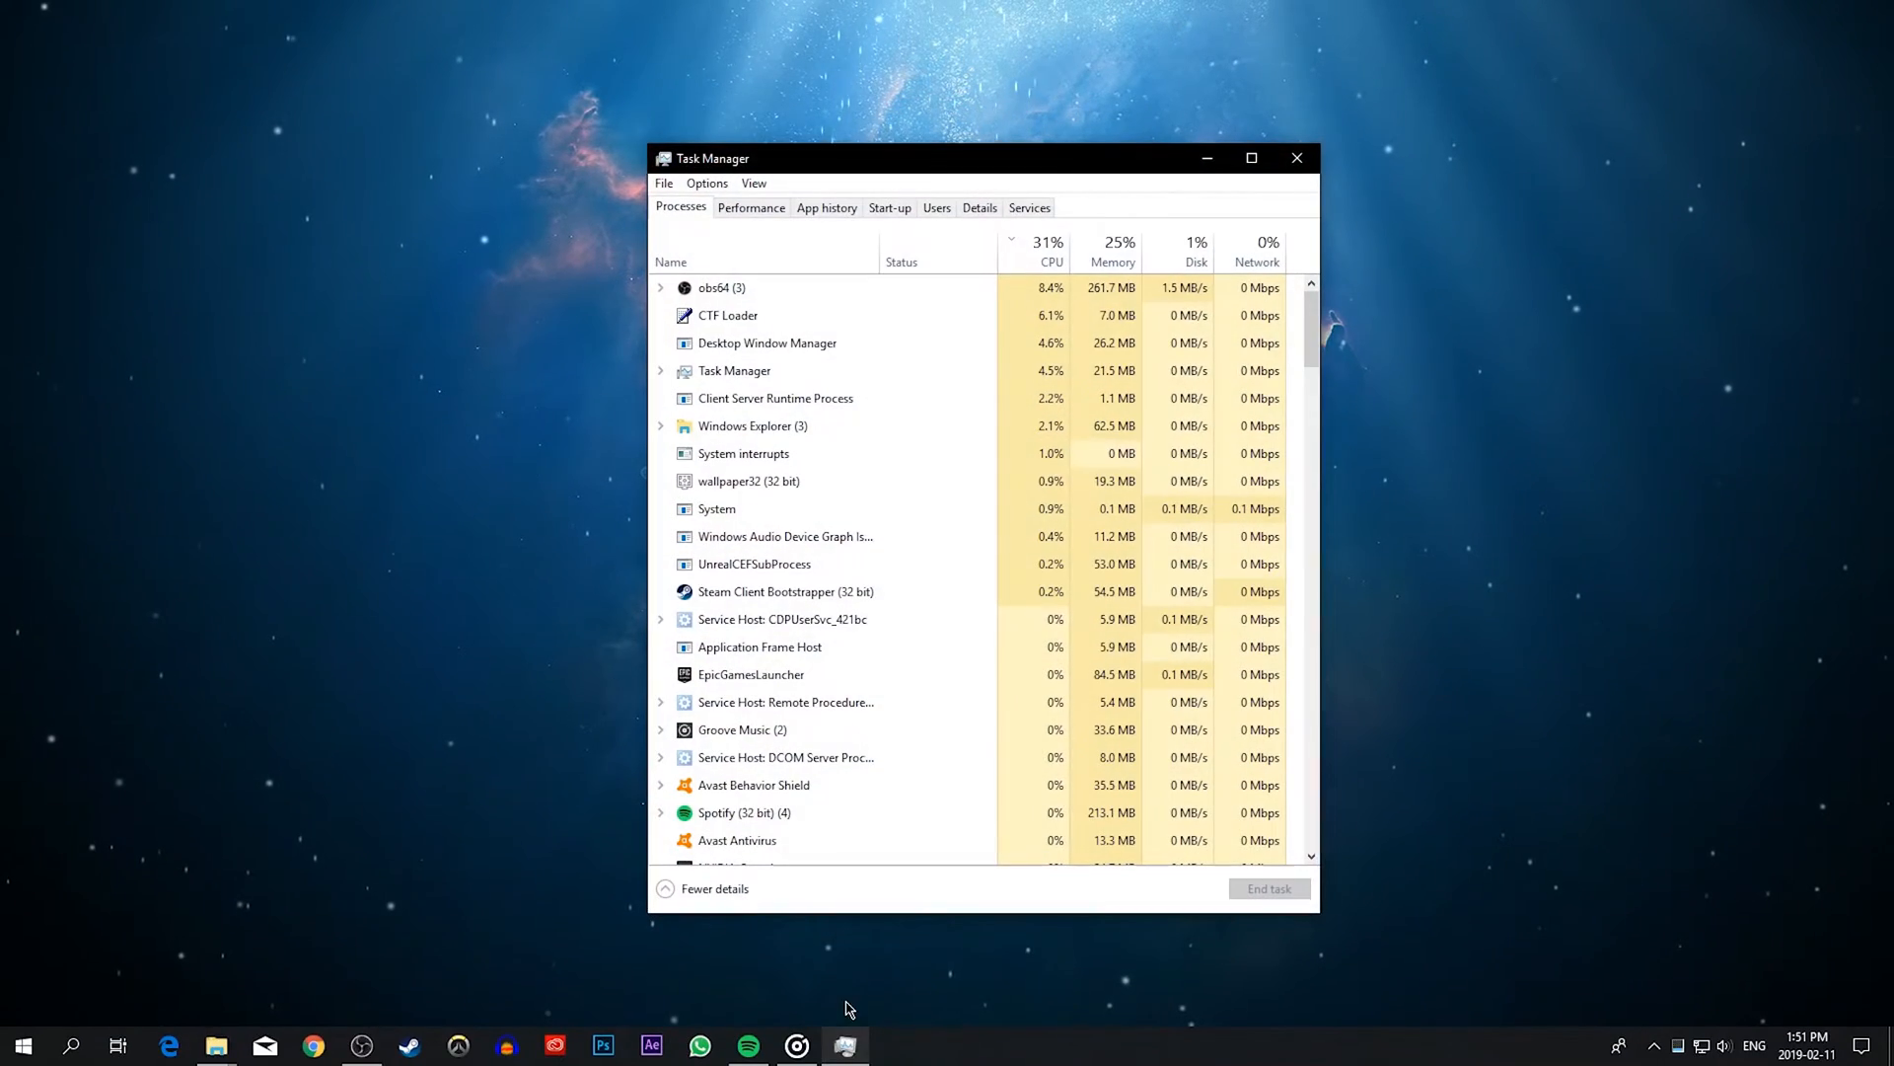
# Step: View Task Manager's Performance graphs and launch Resource Monitor
pyautogui.click(752, 206)
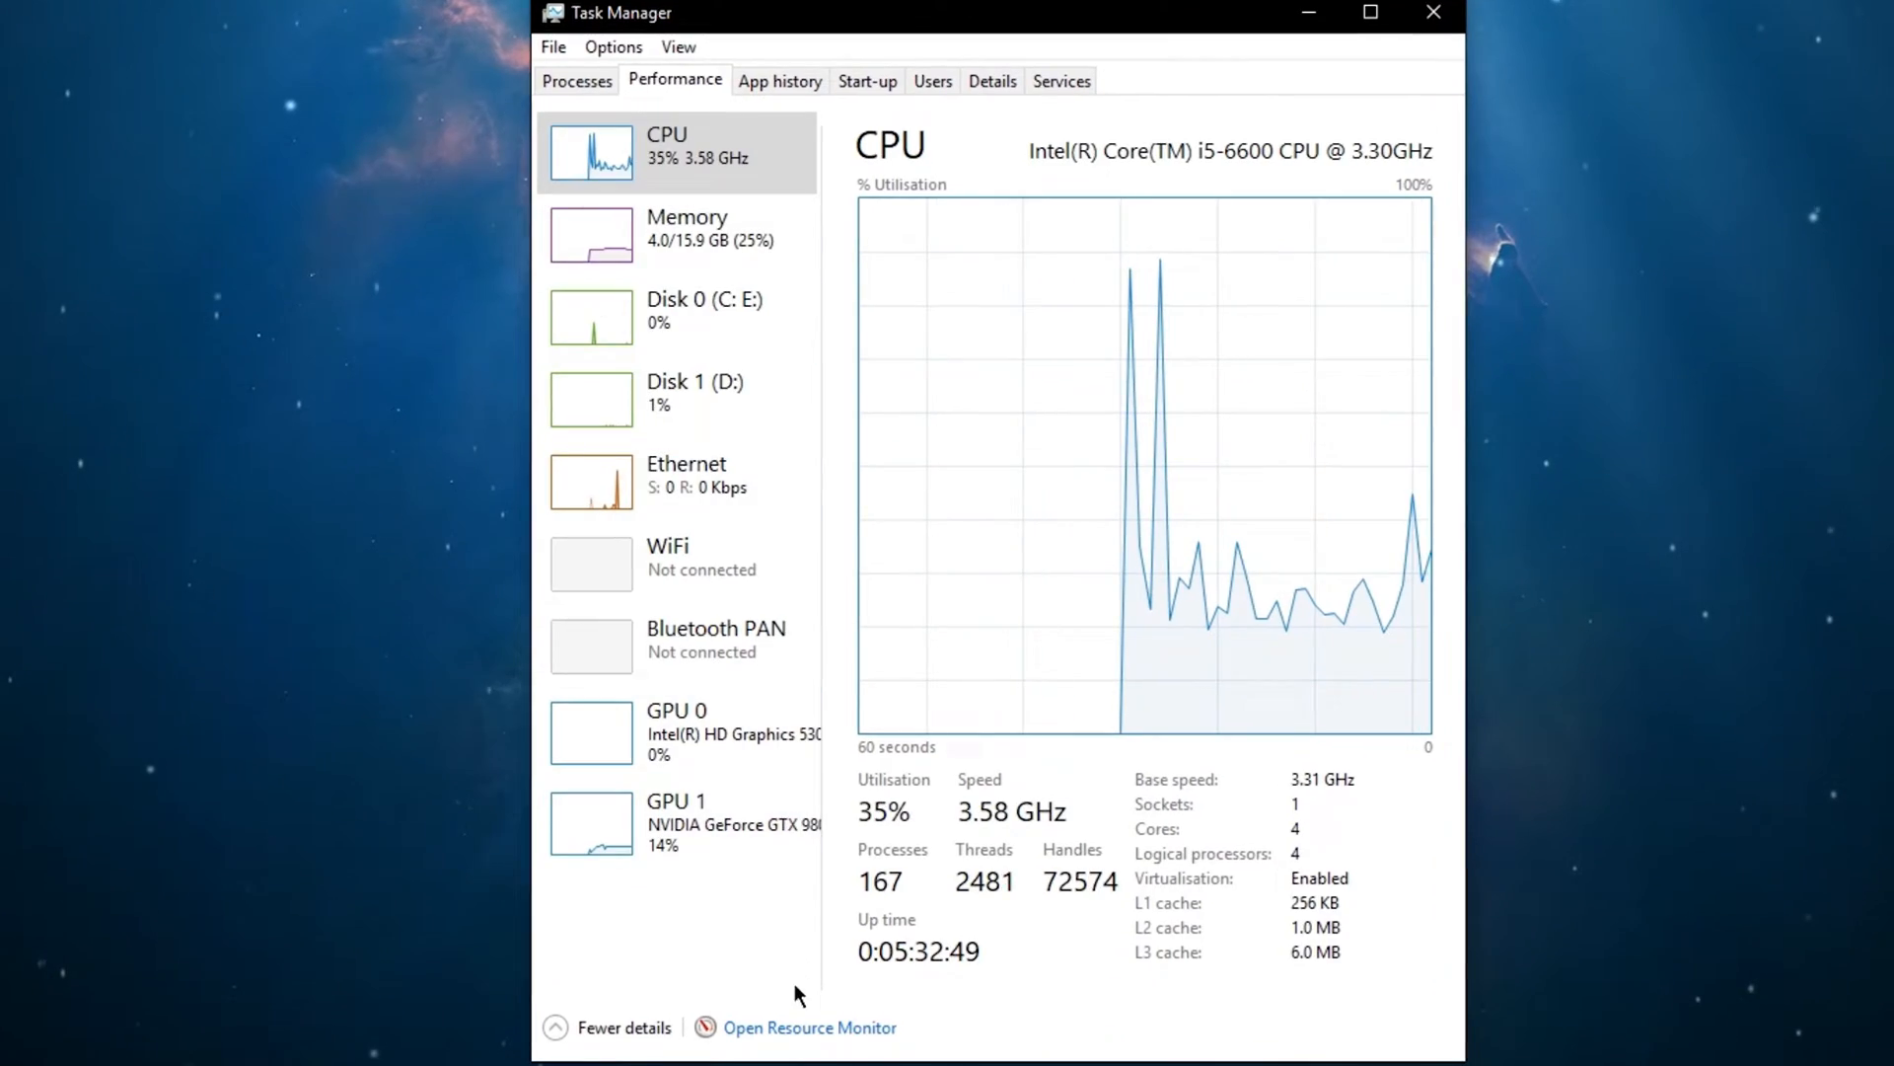
pyautogui.click(809, 1027)
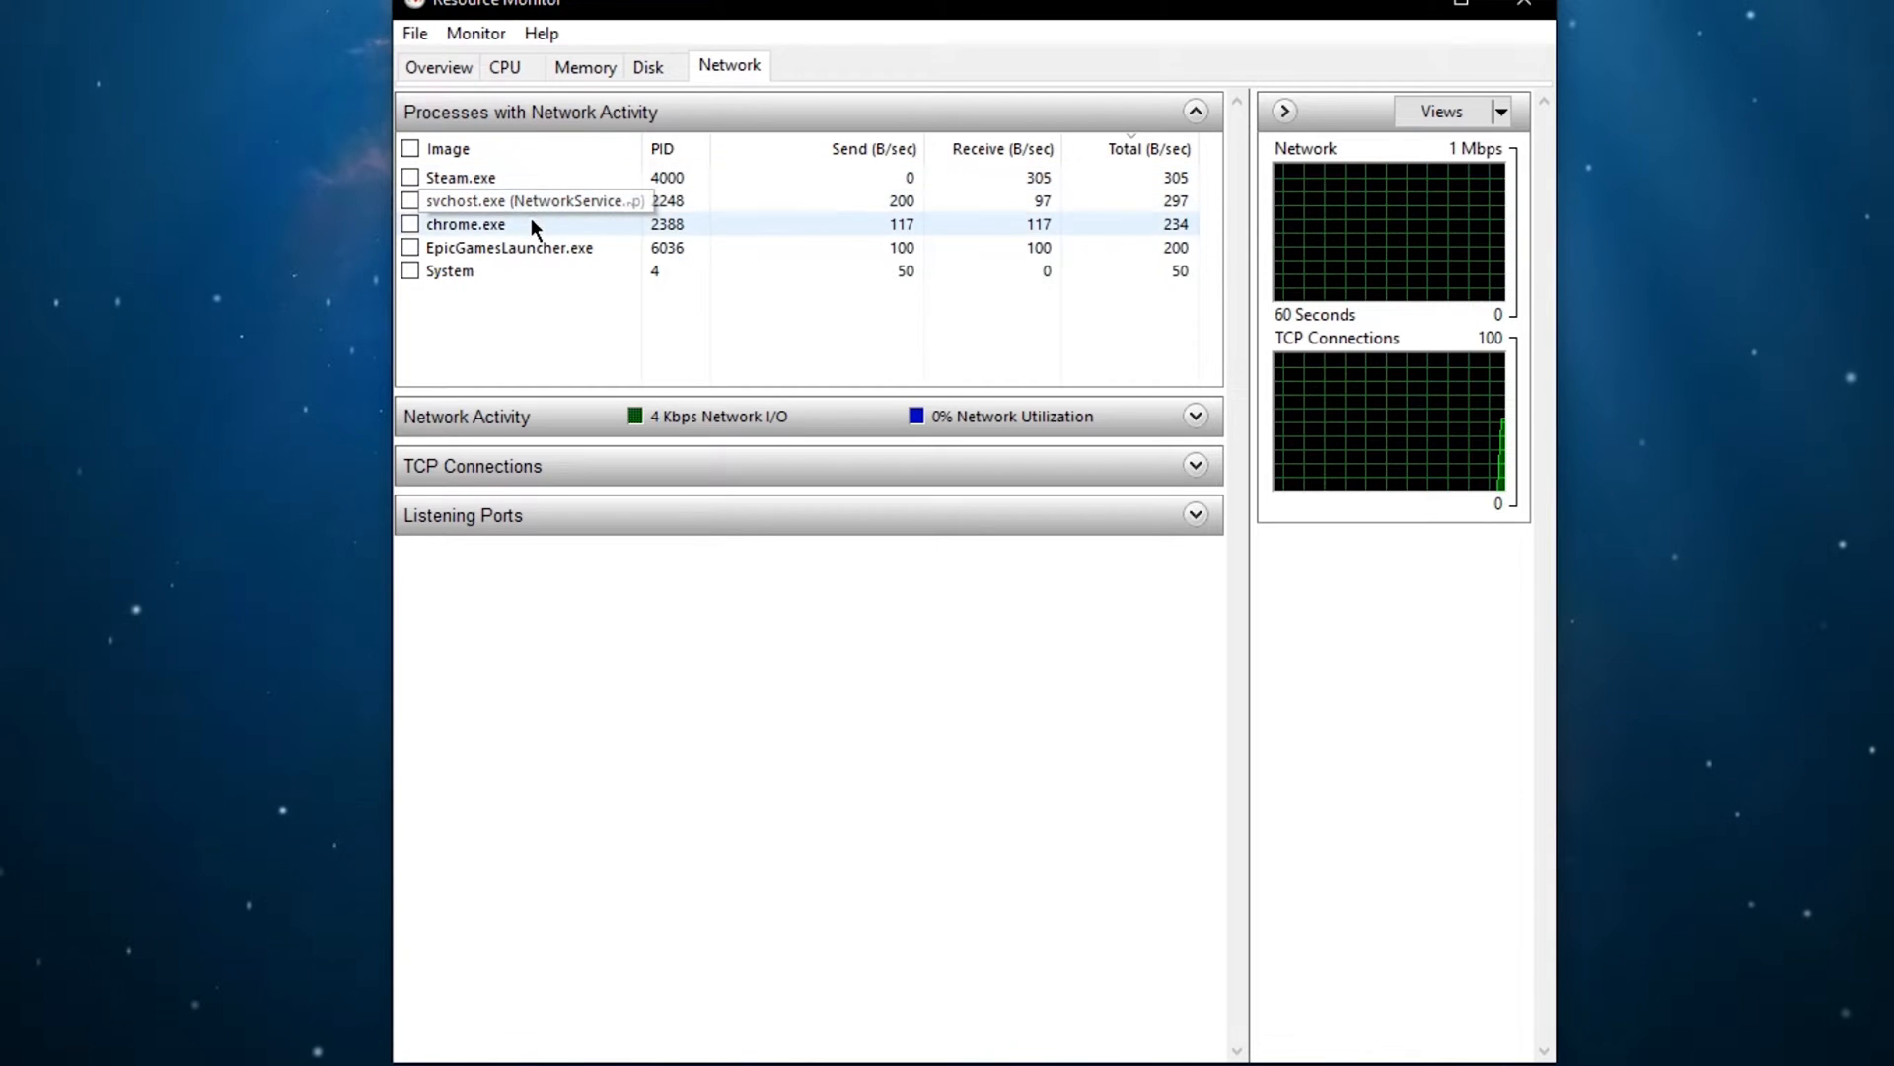
# Step: Inspect the chrome.exe network process, then launch Command Prompt via a 'cmd' Start search
pyautogui.rightClick(495, 200)
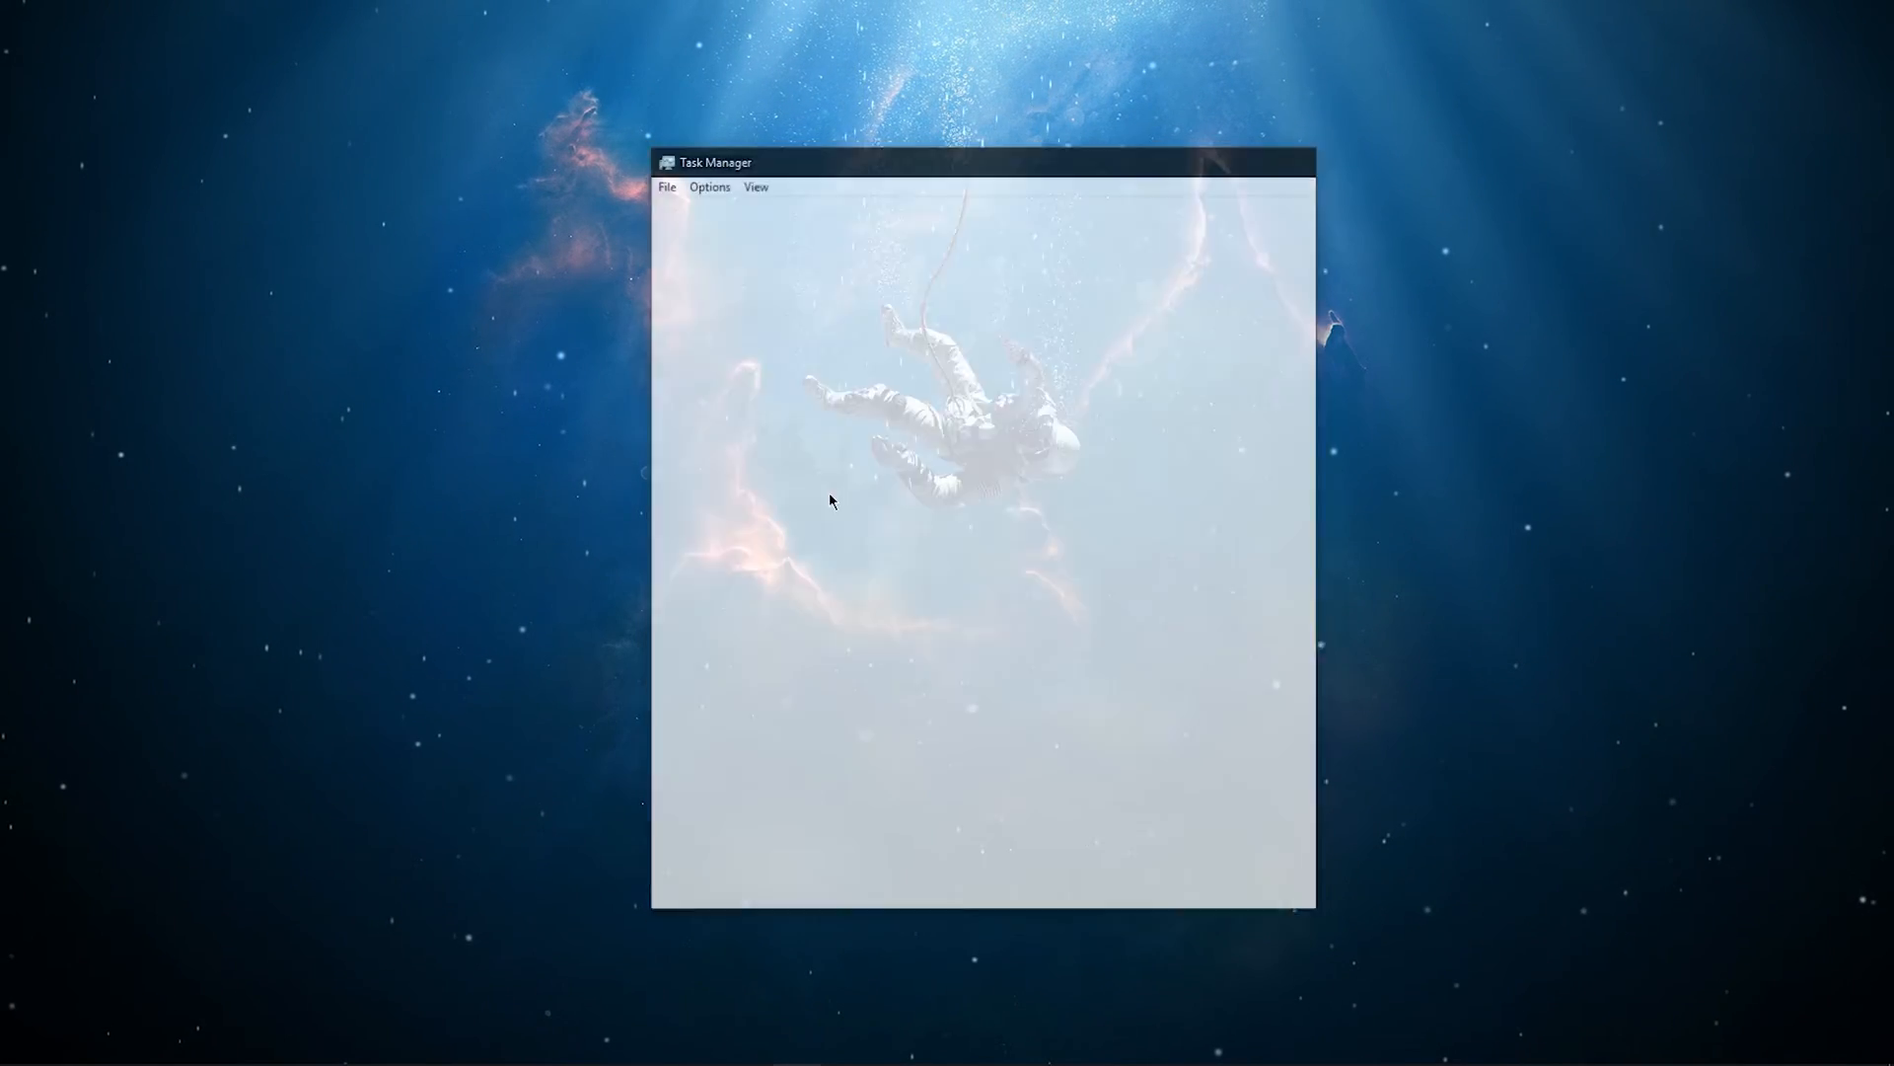
pyautogui.write('cm')
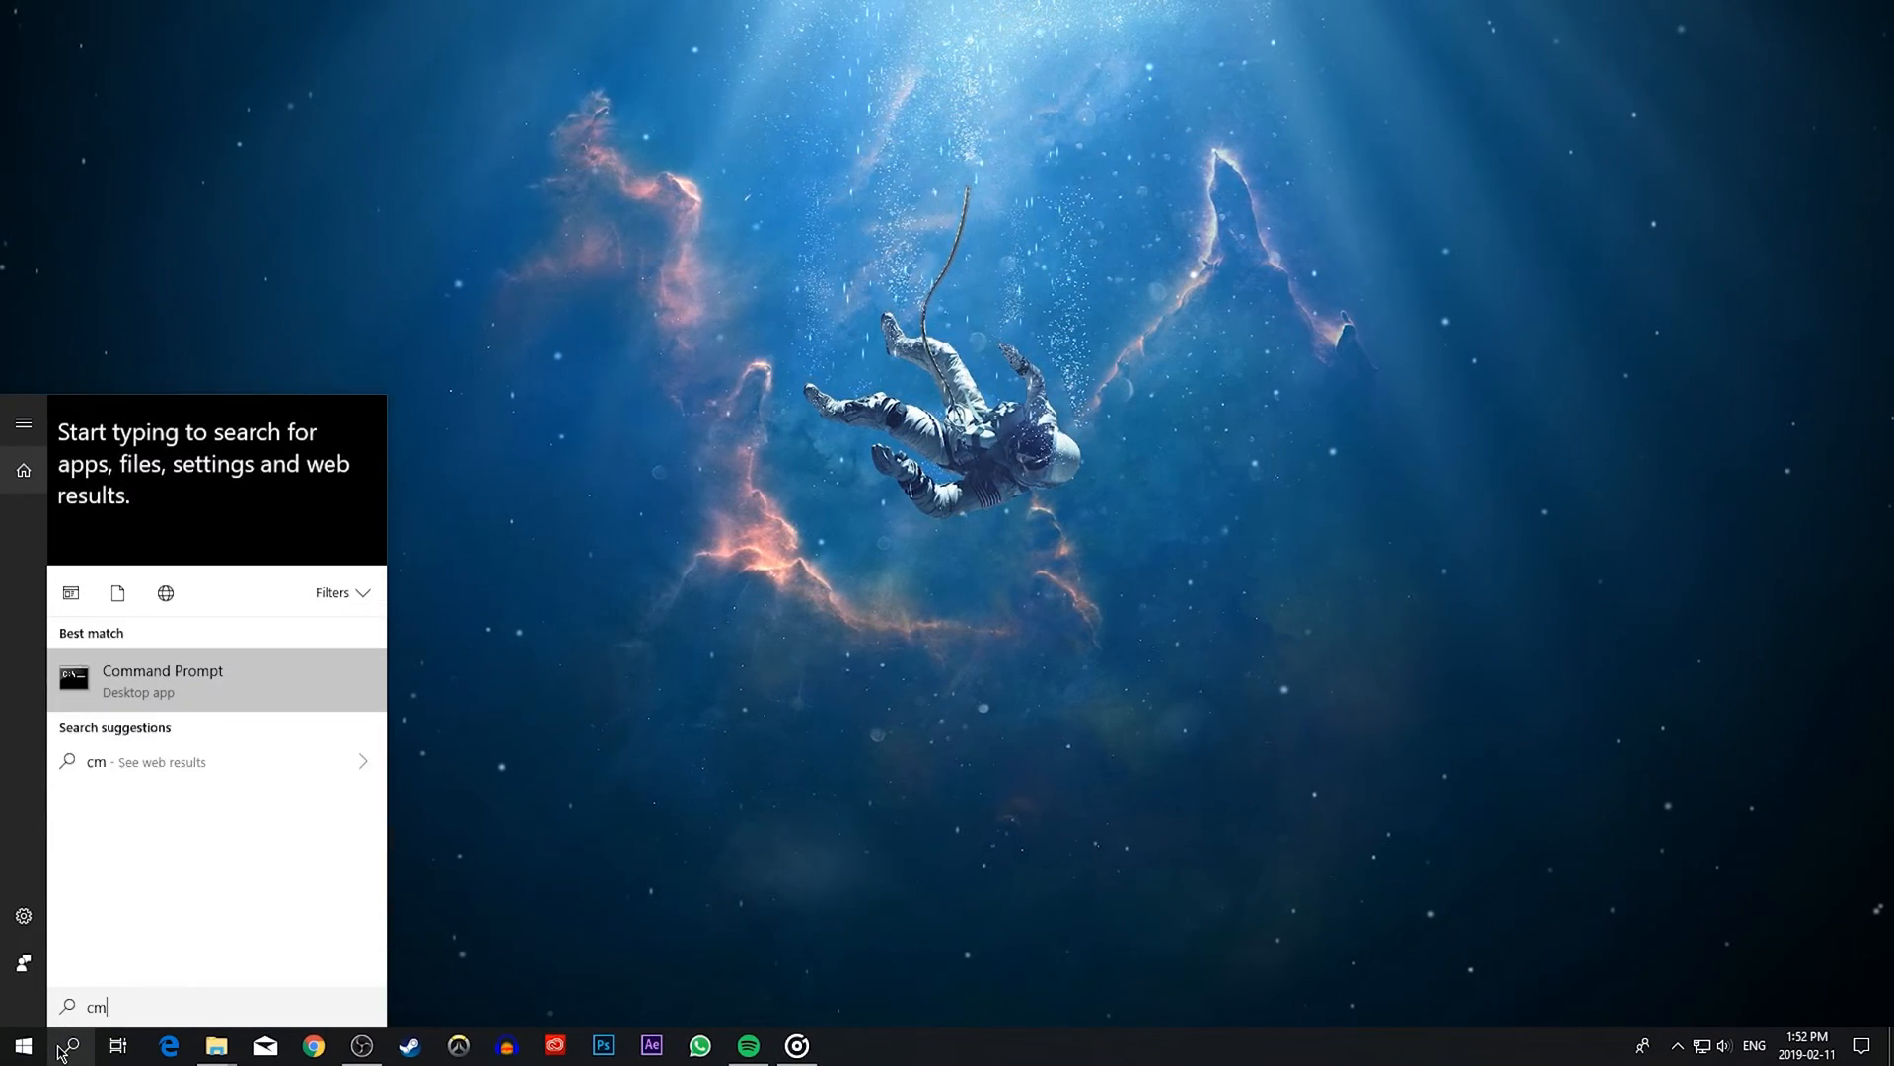
pyautogui.click(162, 679)
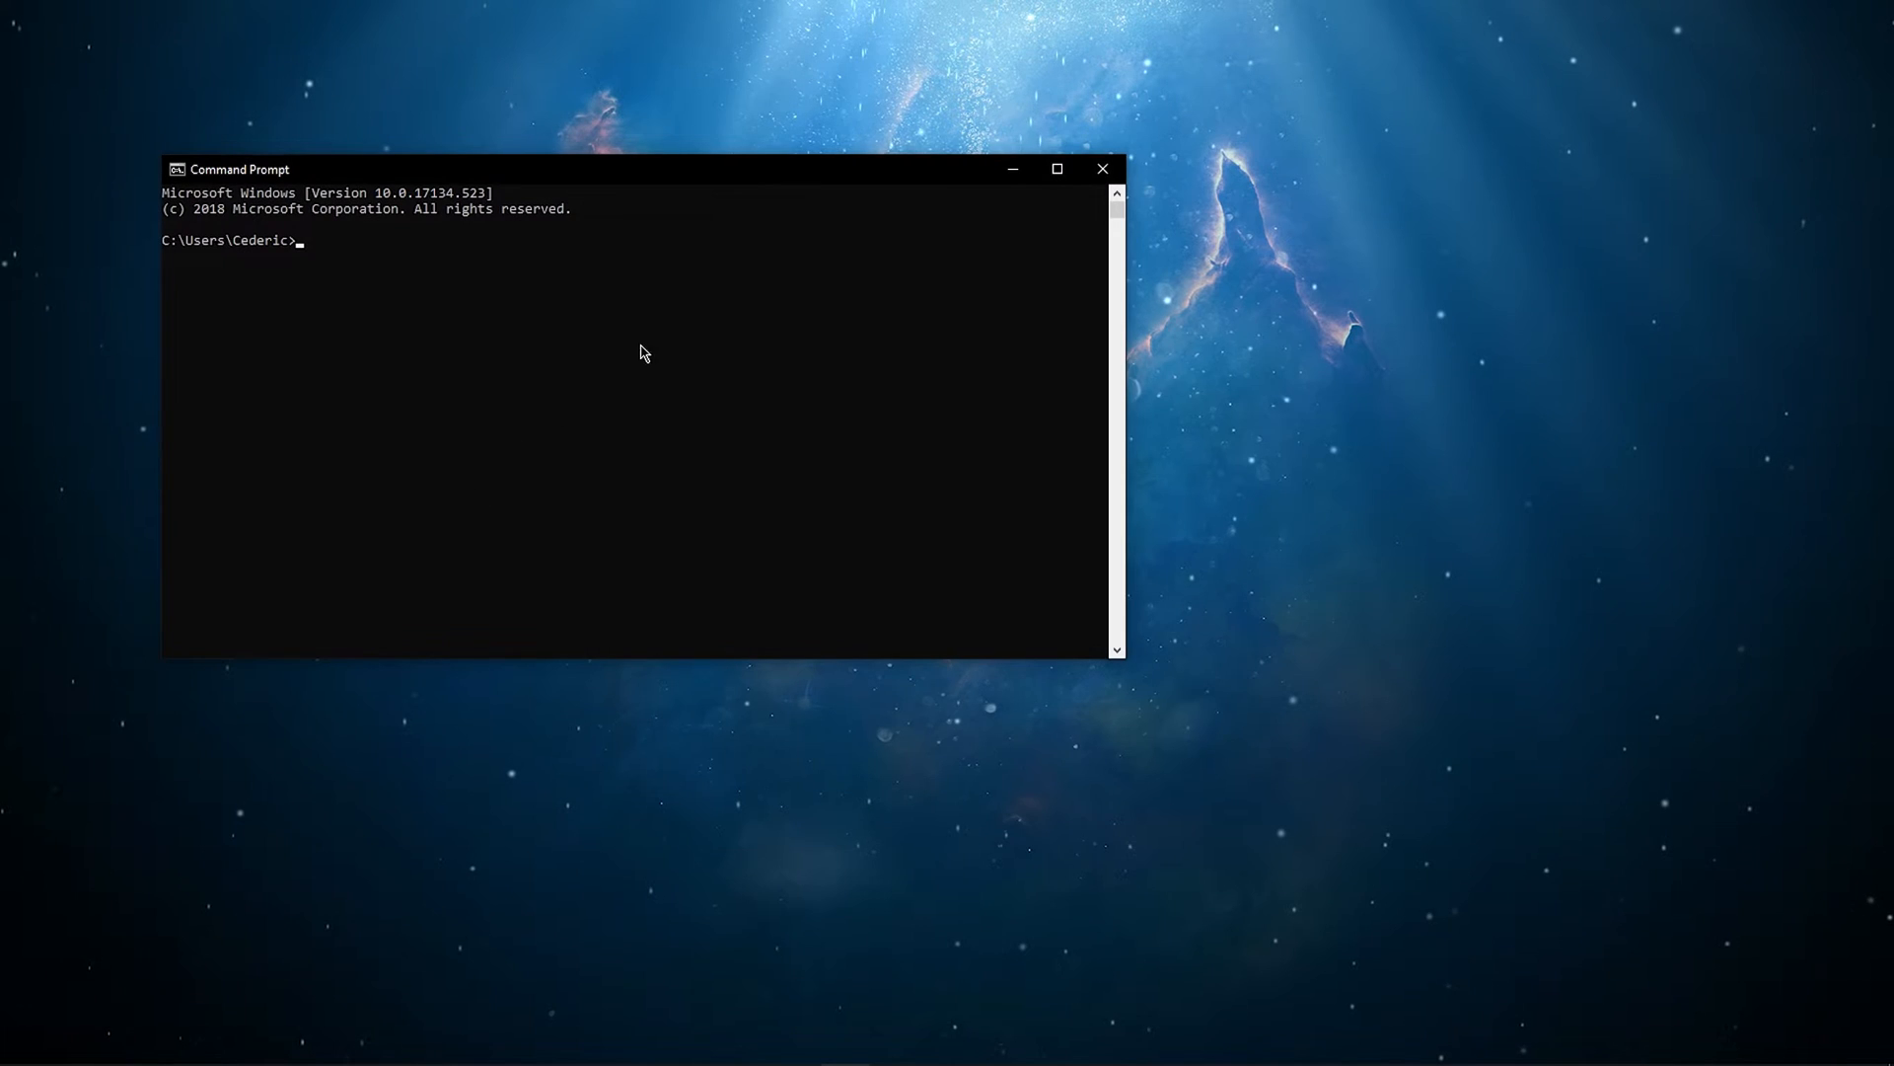
# Step: Run 'ping google.com' in the Command Prompt window
pyautogui.moveTo(238, 167); pyautogui.dragTo(469, 212)
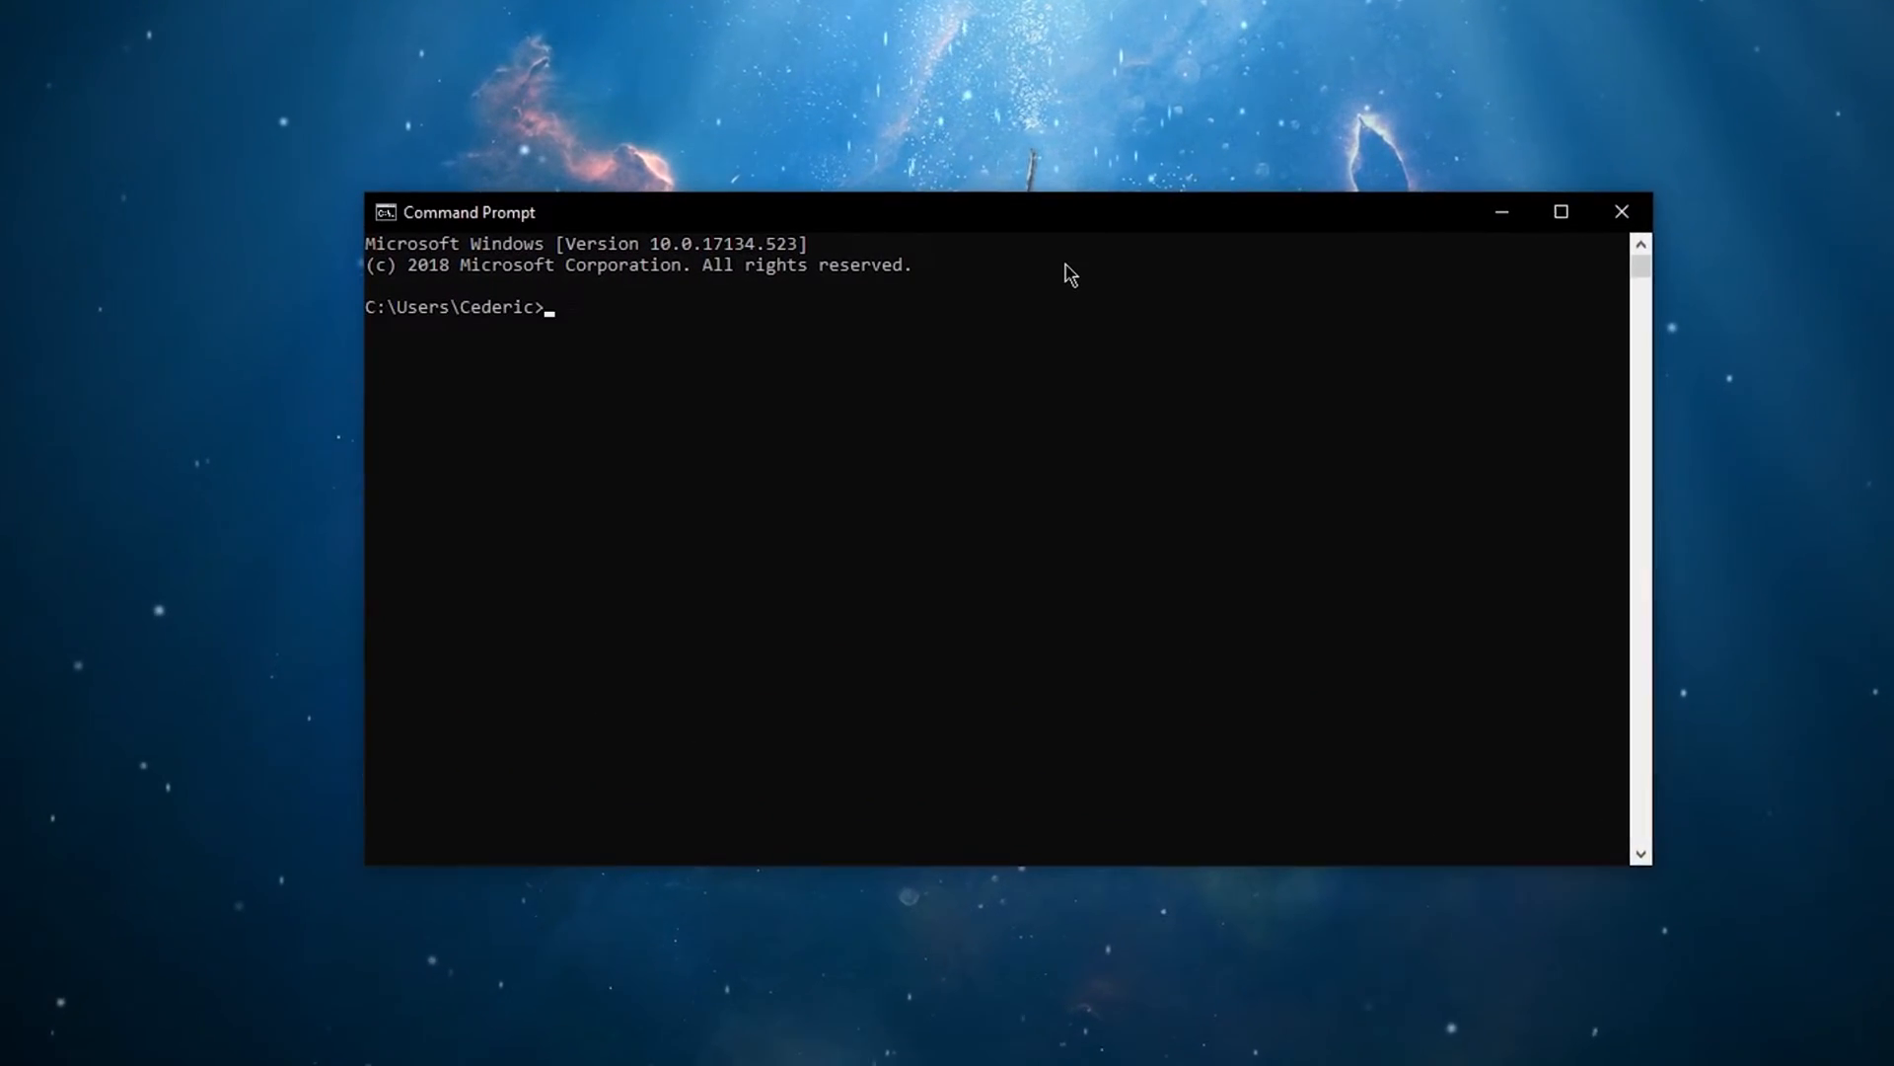
pyautogui.write('ping google.co')
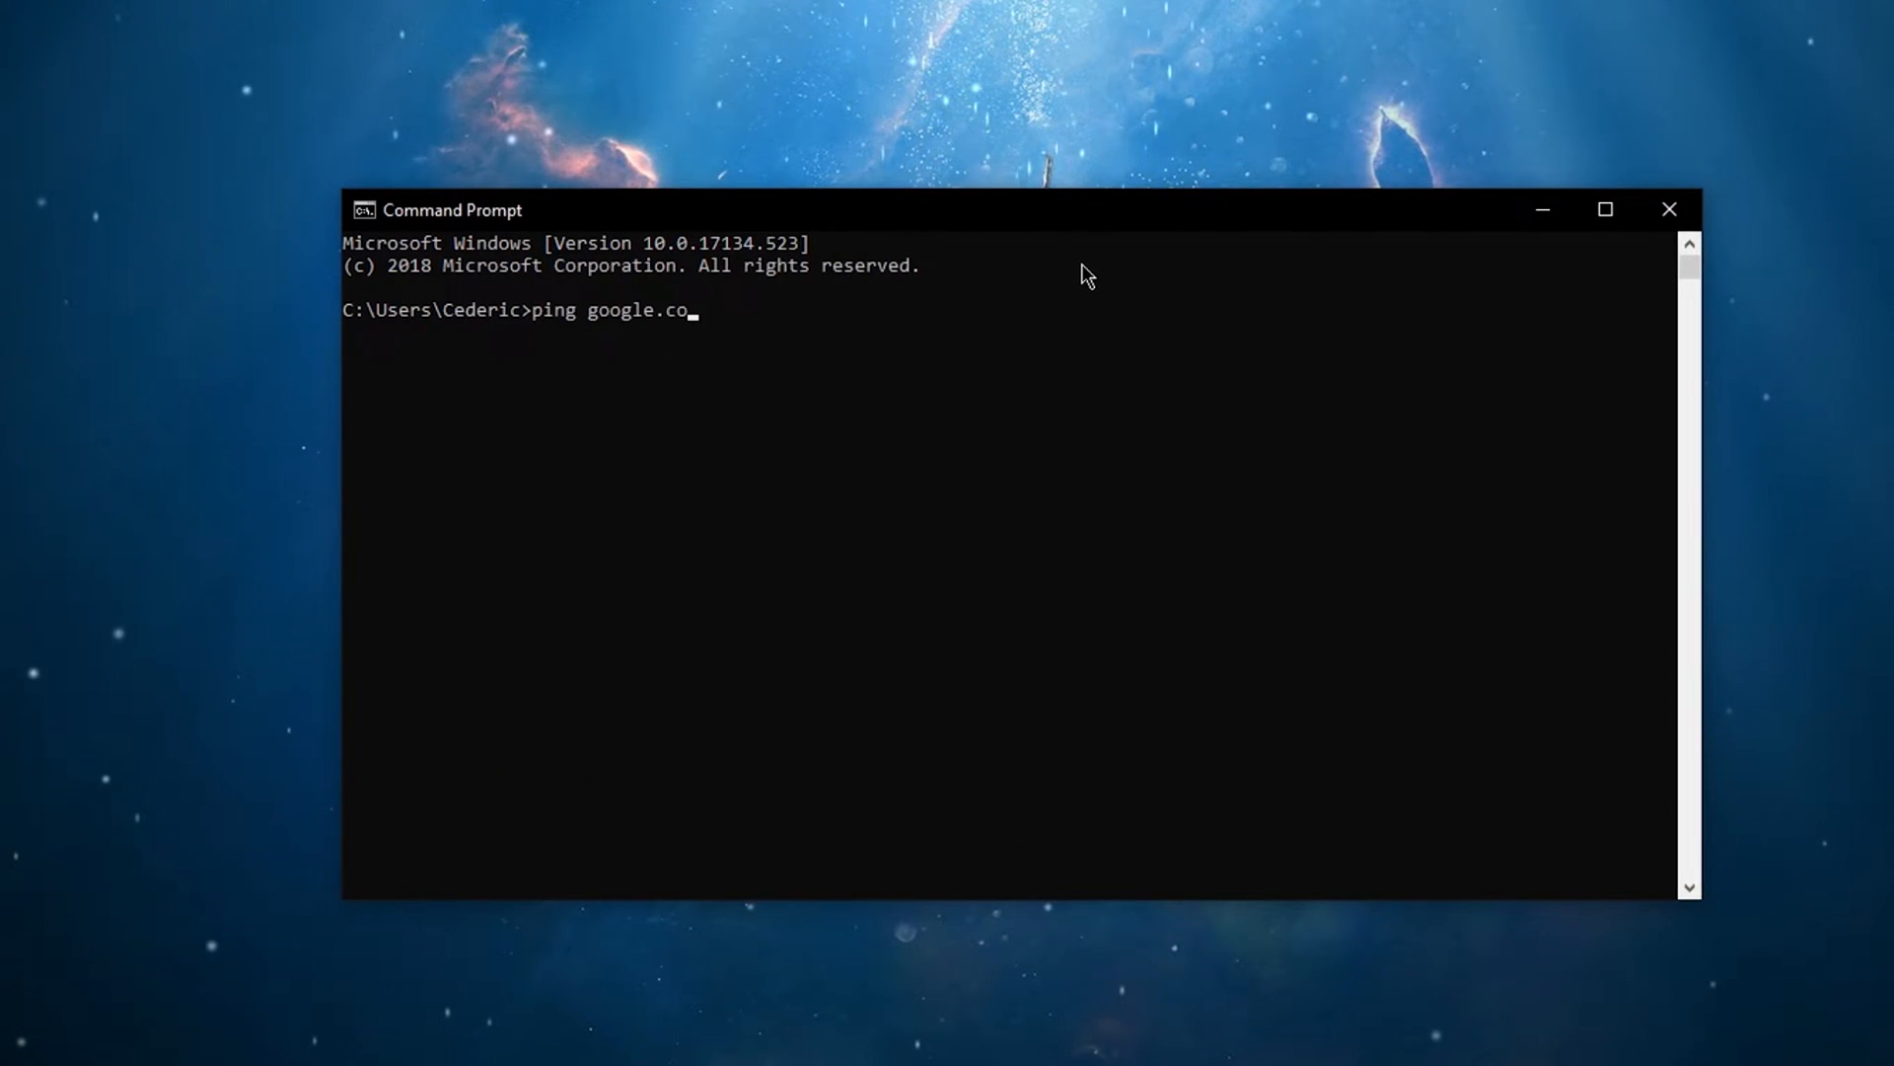
pyautogui.write('m')
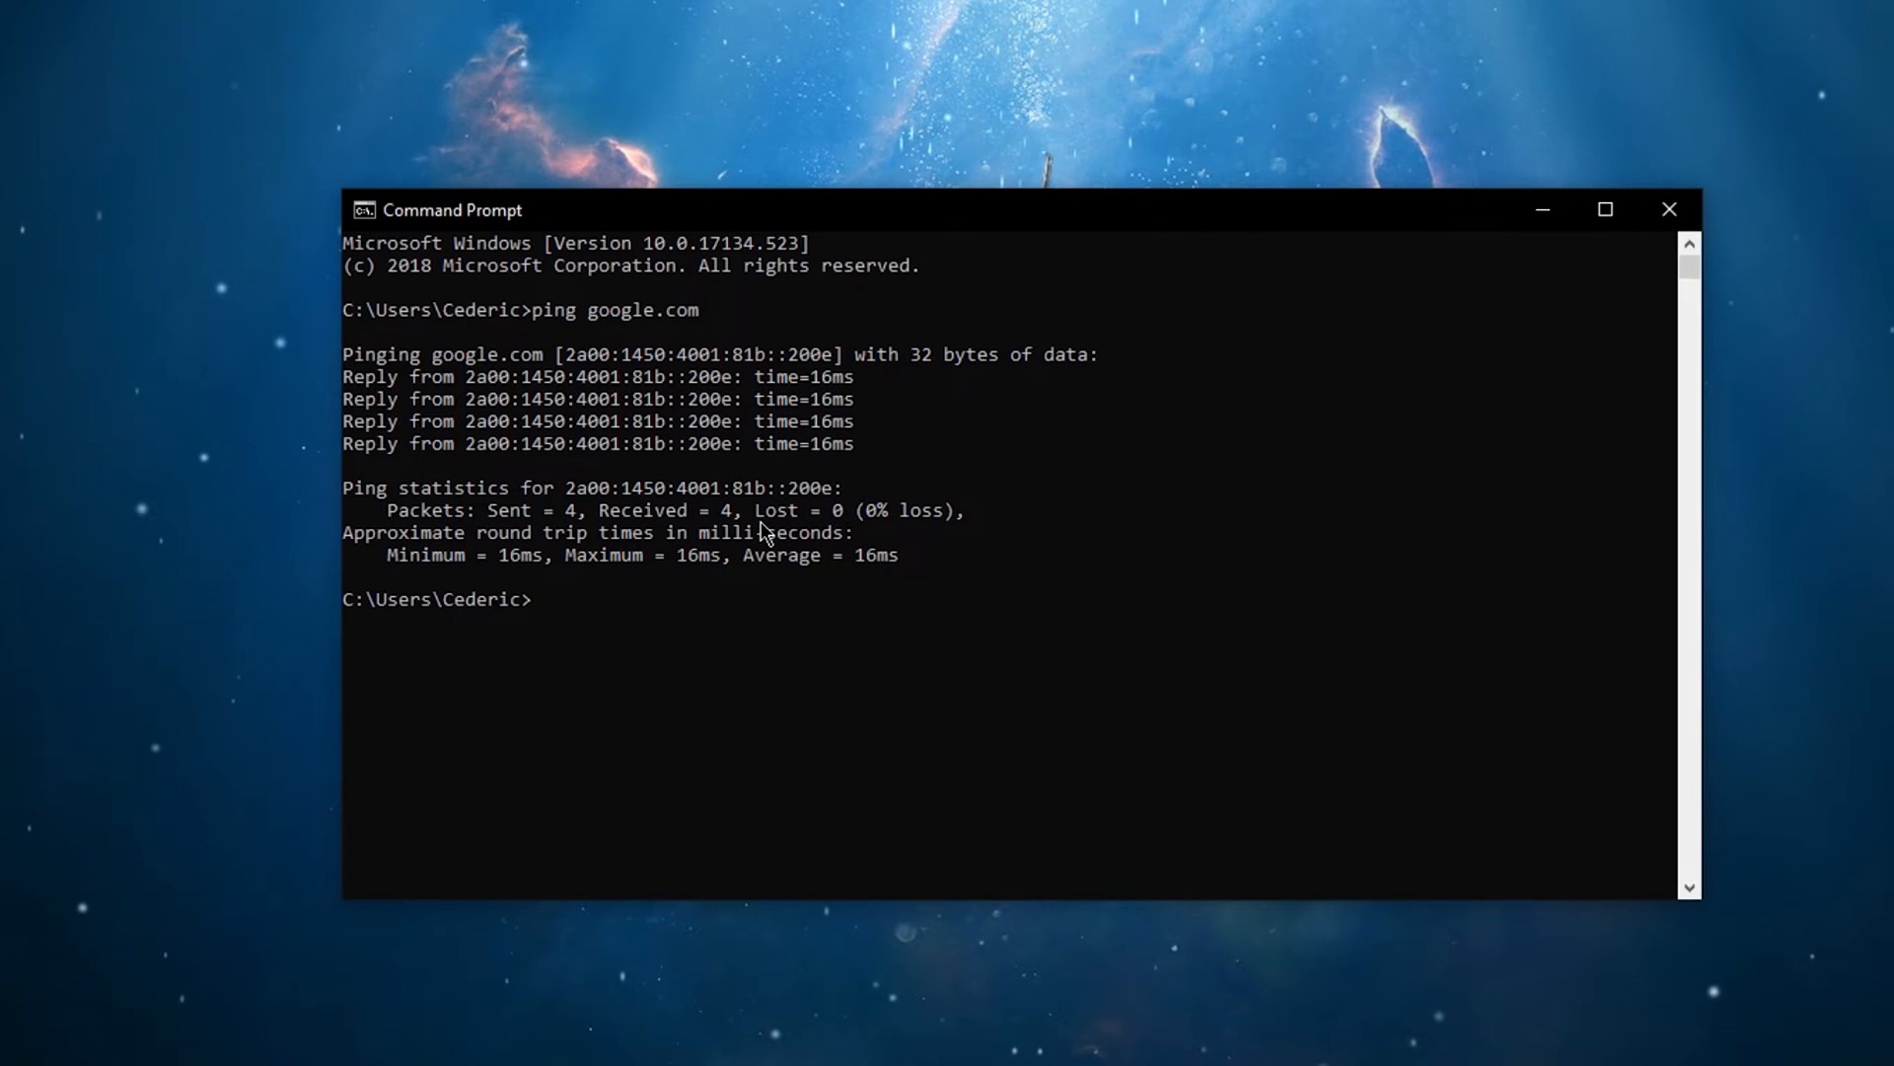
pyautogui.moveTo(916, 683)
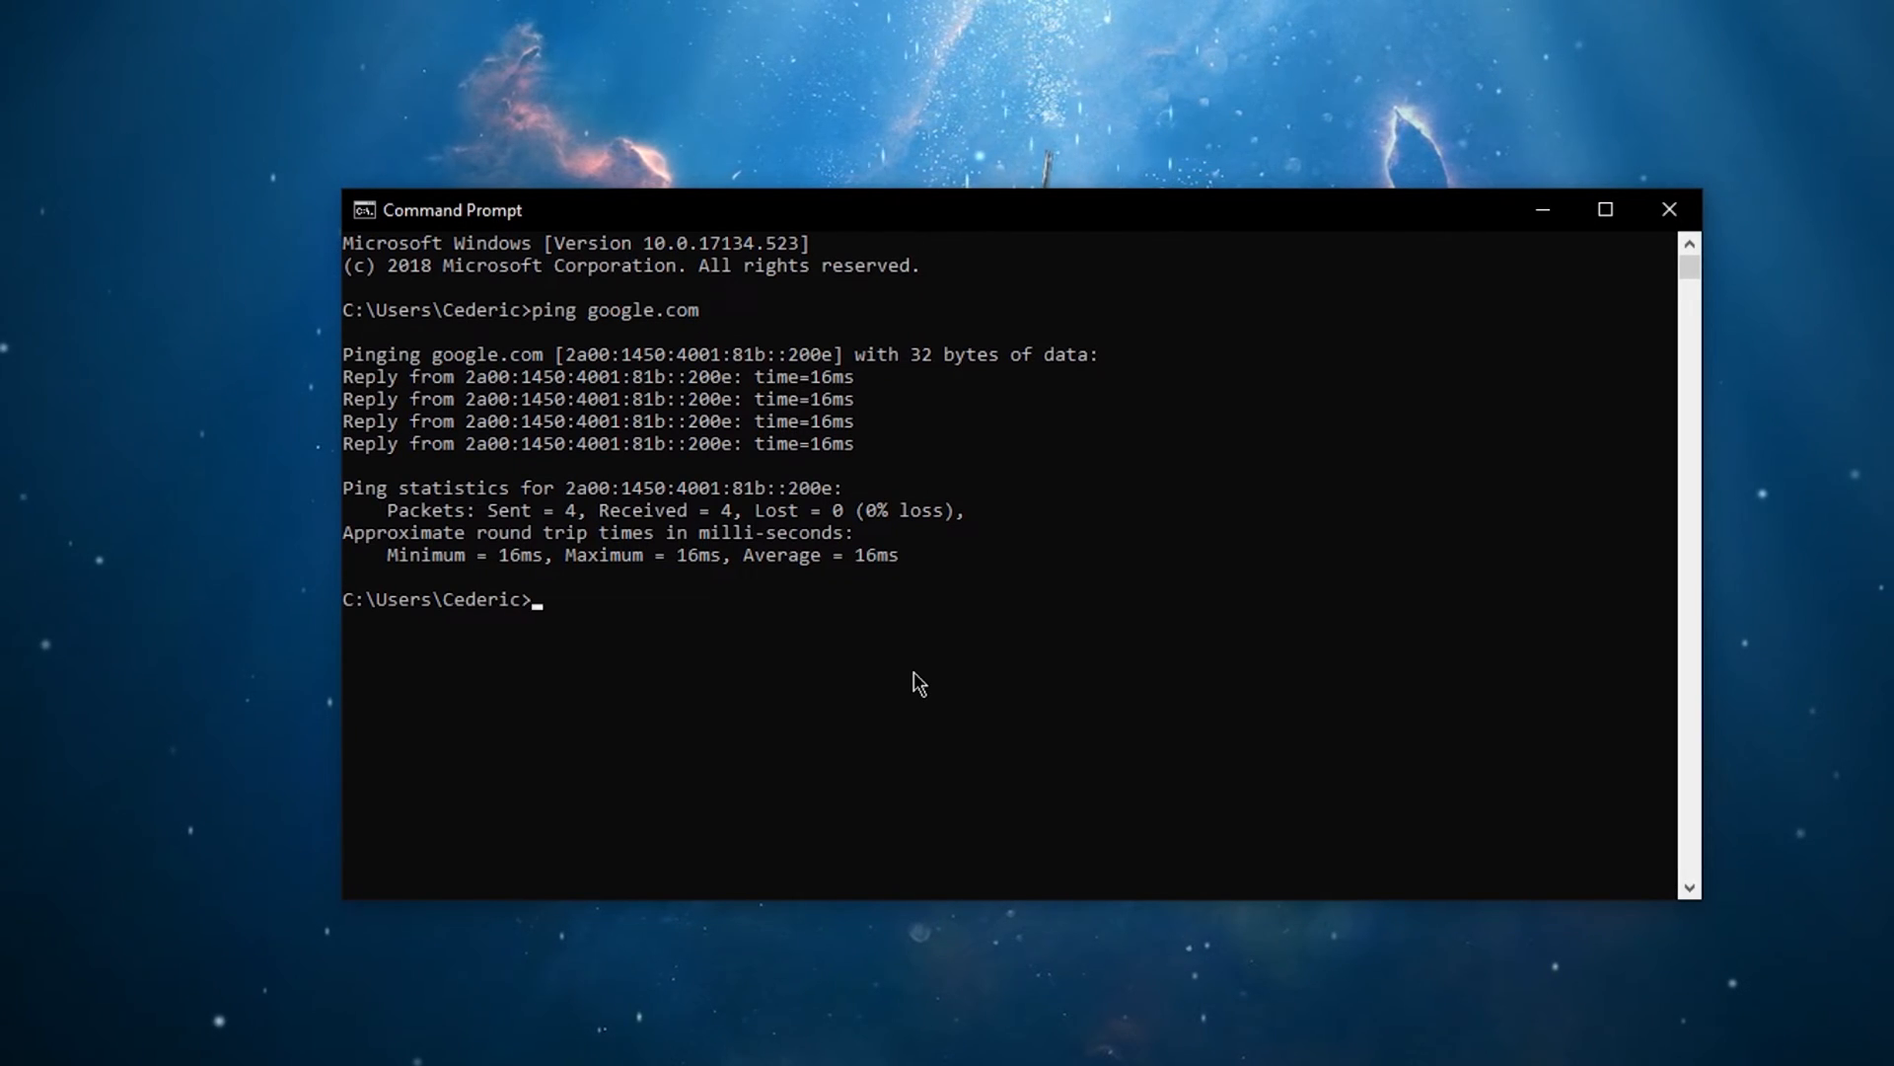
# Step: Enter 'ipconfig /flushdns' at the prompt below the ping results
pyautogui.write('ipconfig /')
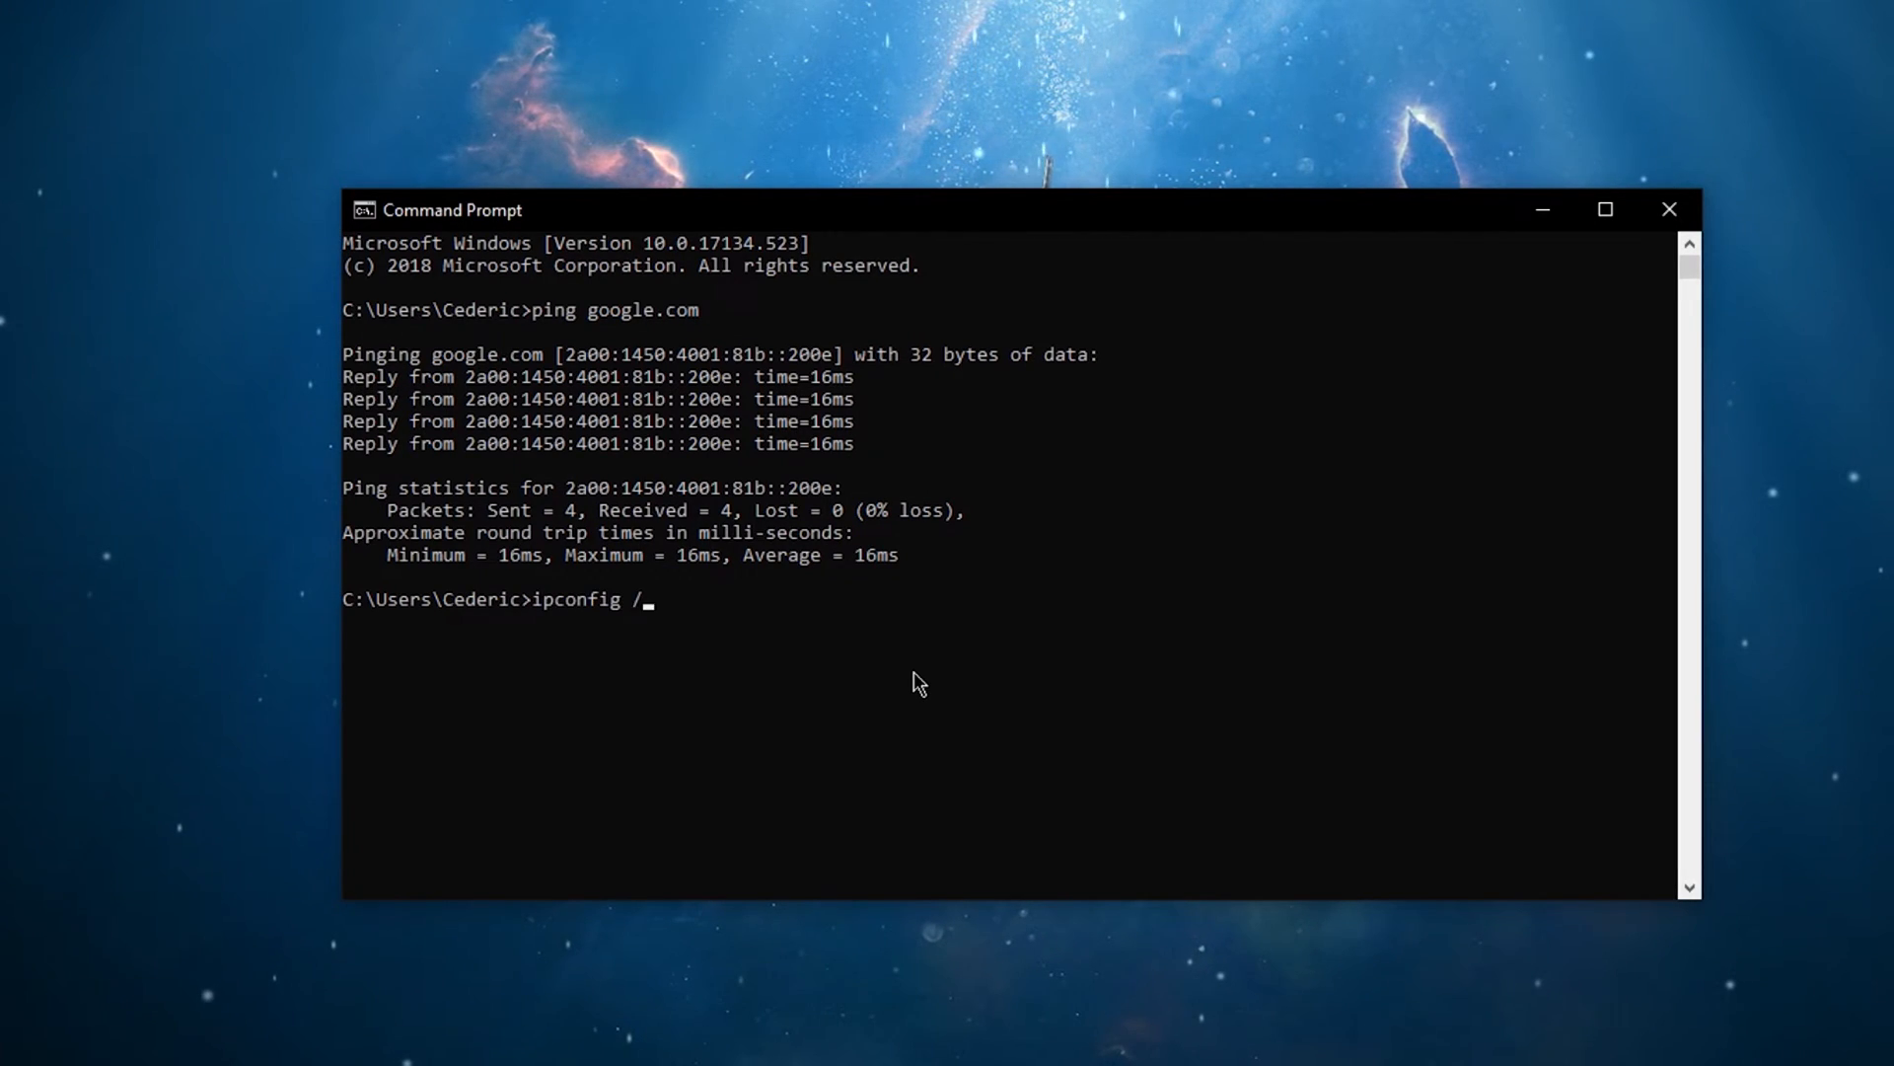
pyautogui.write('flushdns')
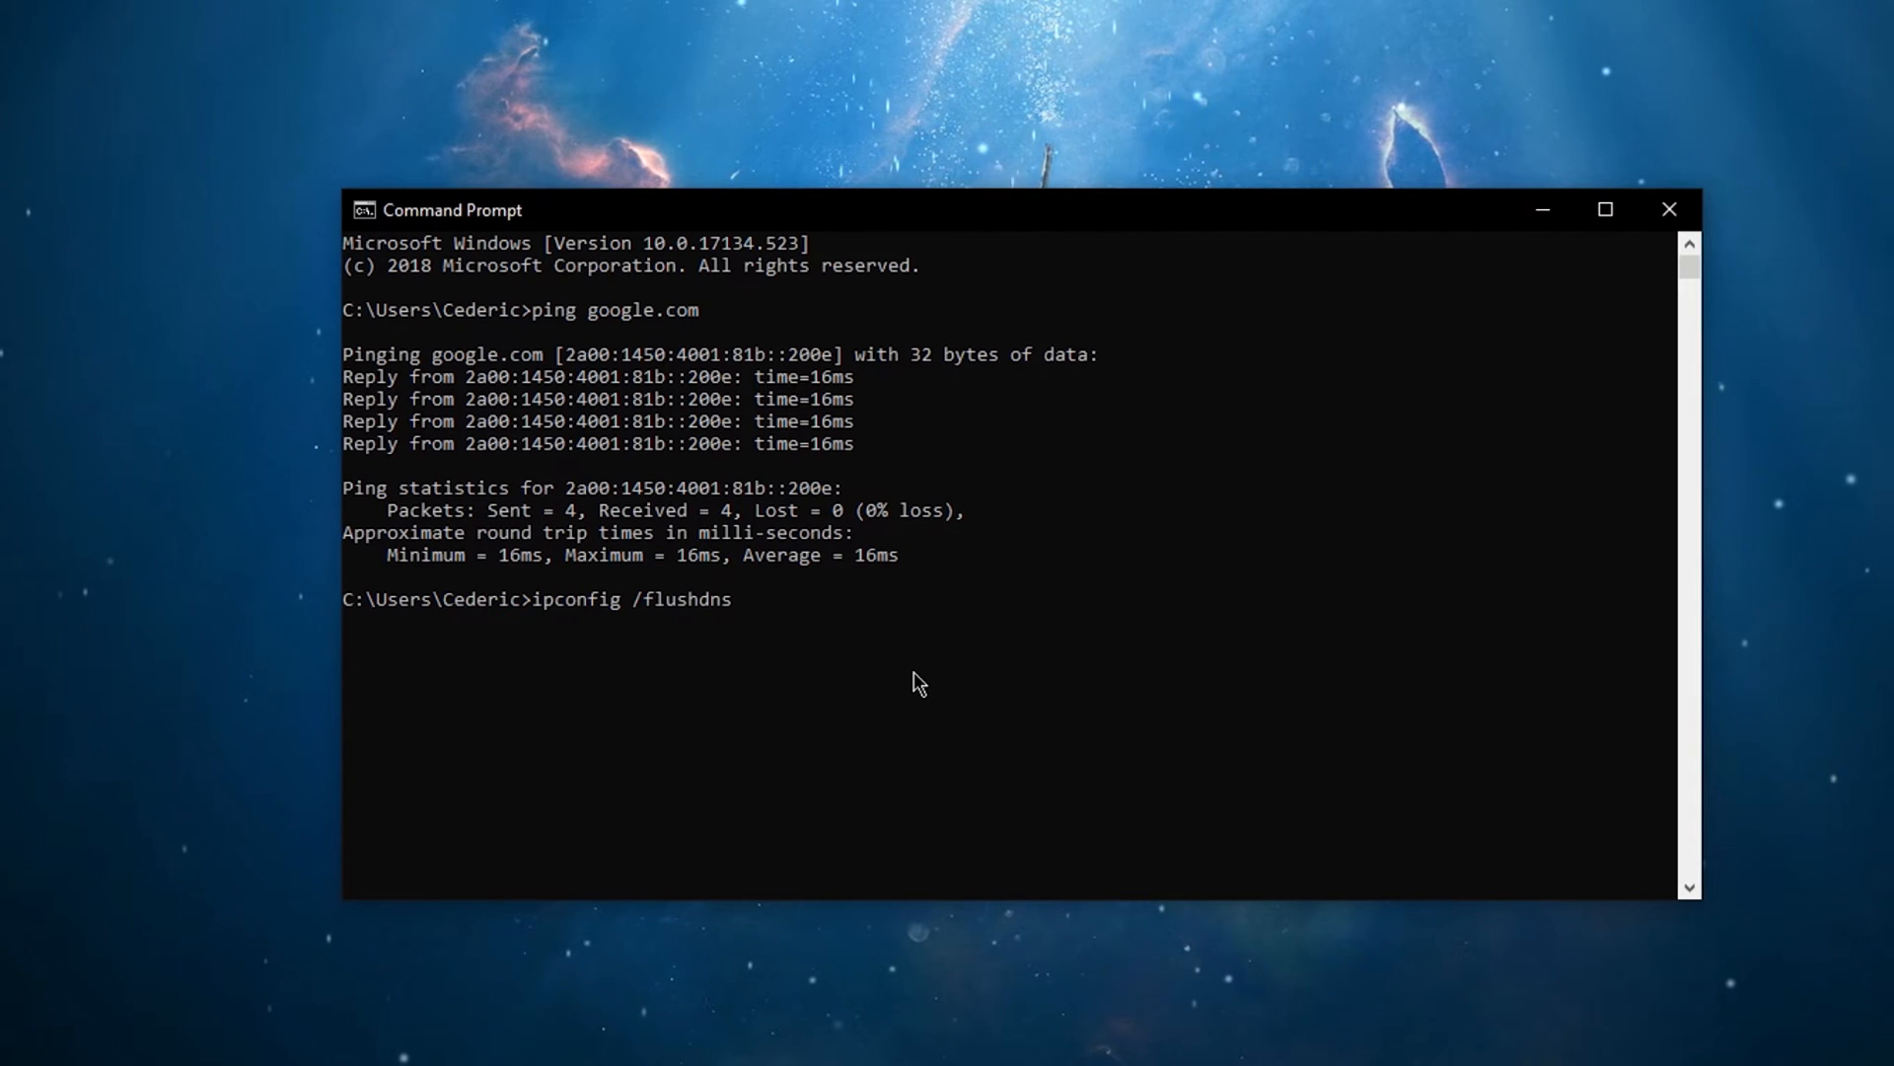